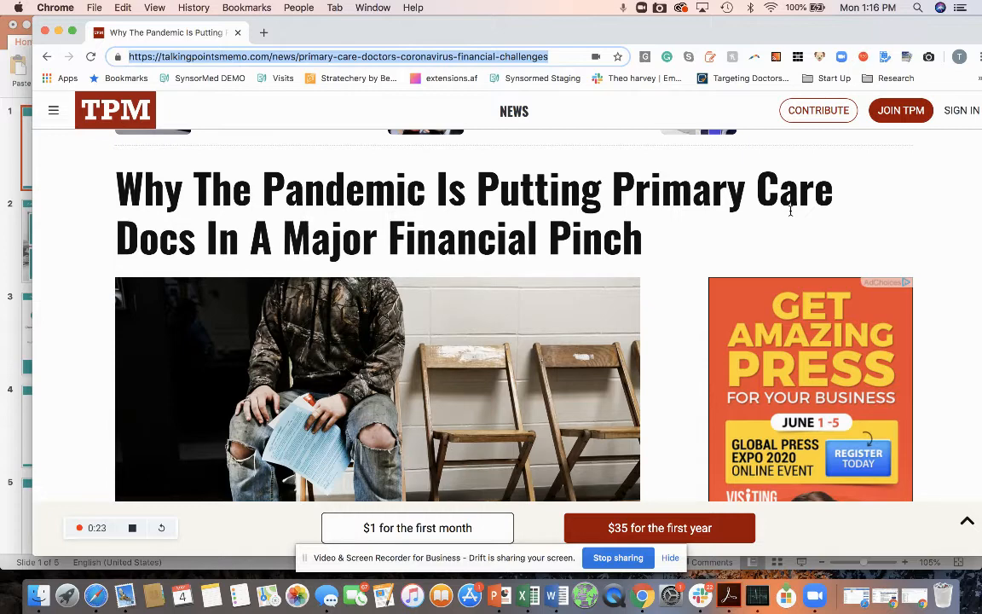
Scroll down through the article on government telehealth payments to read further
{"action": "scroll", "scroll_direction": "down", "scroll_amount": 3}
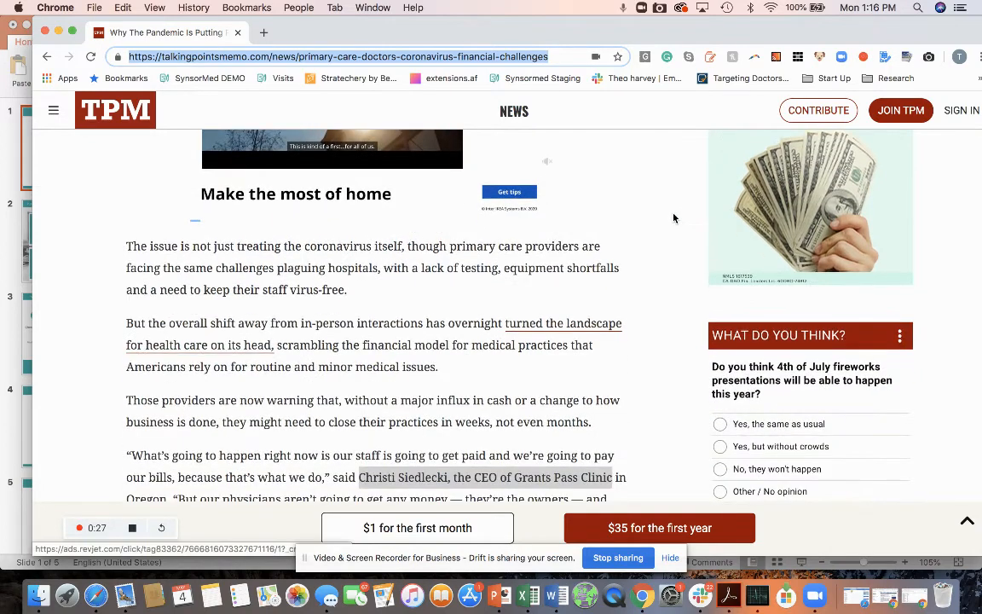
{"action": "scroll", "scroll_direction": "down", "scroll_amount": 3}
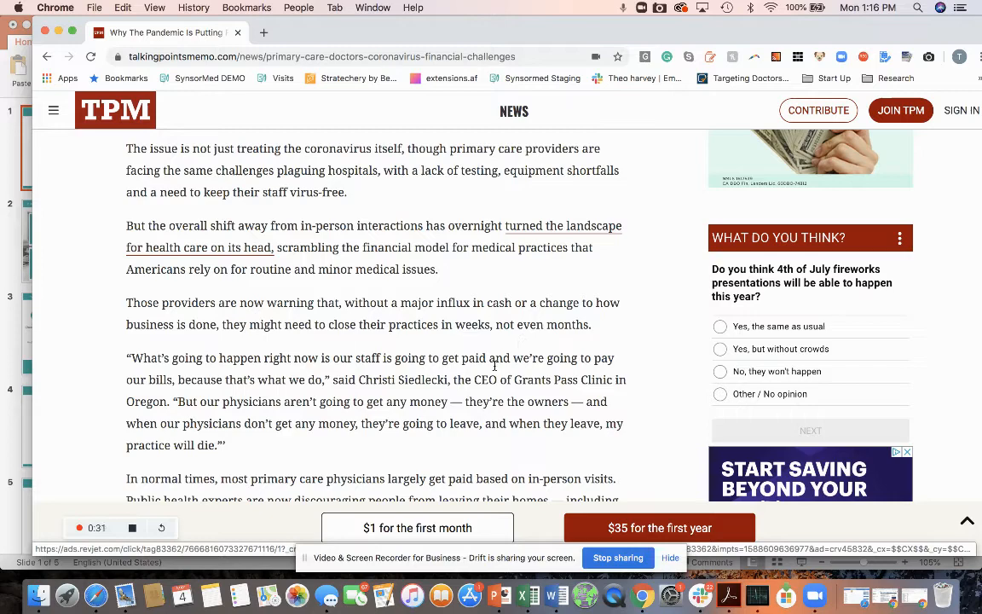
{"action": "scroll", "scroll_direction": "down", "scroll_amount": 3}
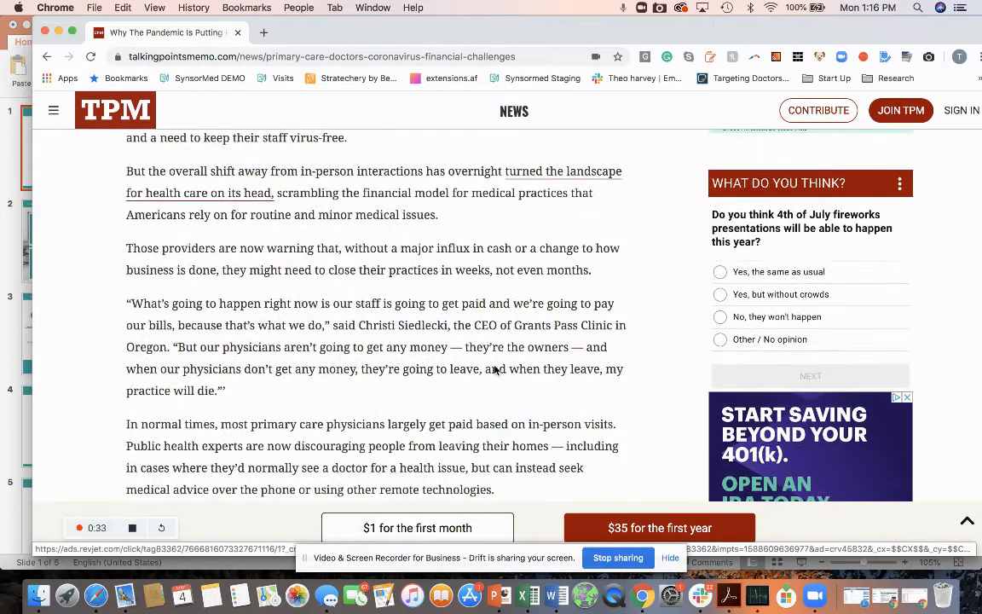
{"action": "scroll", "scroll_direction": "down", "scroll_amount": 3}
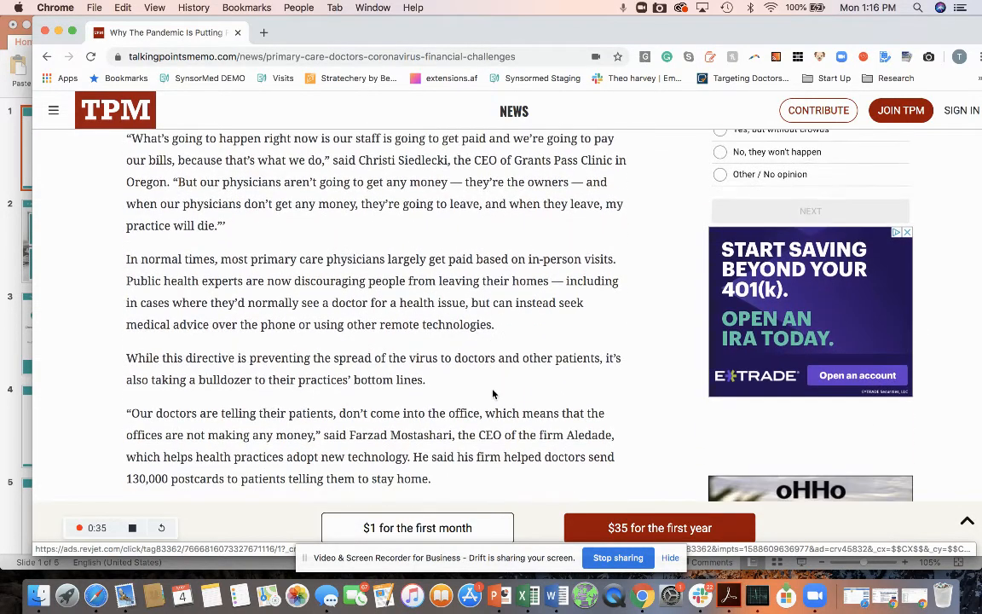
{"action": "scroll", "scroll_direction": "down", "scroll_amount": 3}
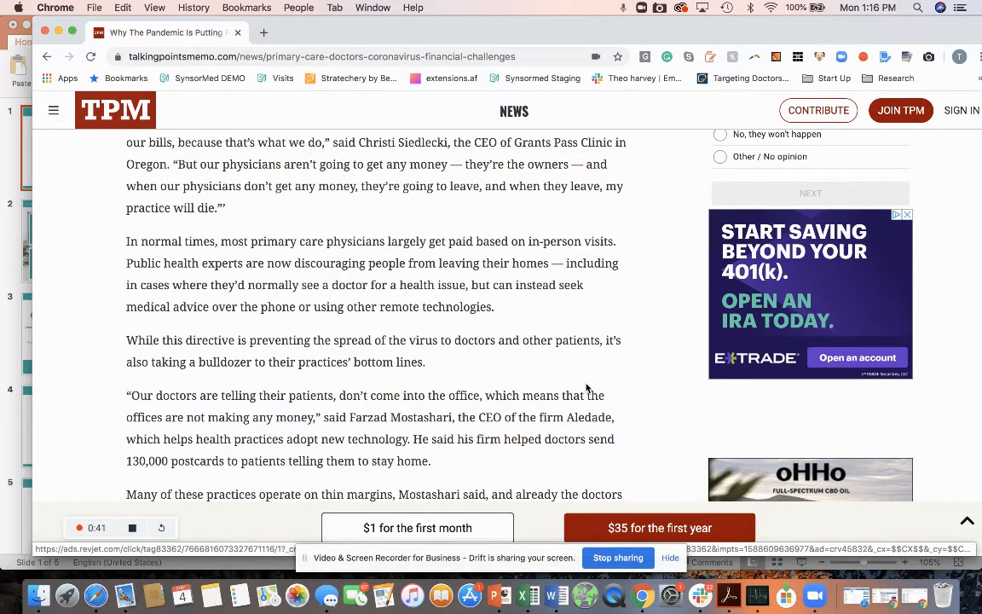
{"action": "scroll", "scroll_direction": "down", "scroll_amount": 3}
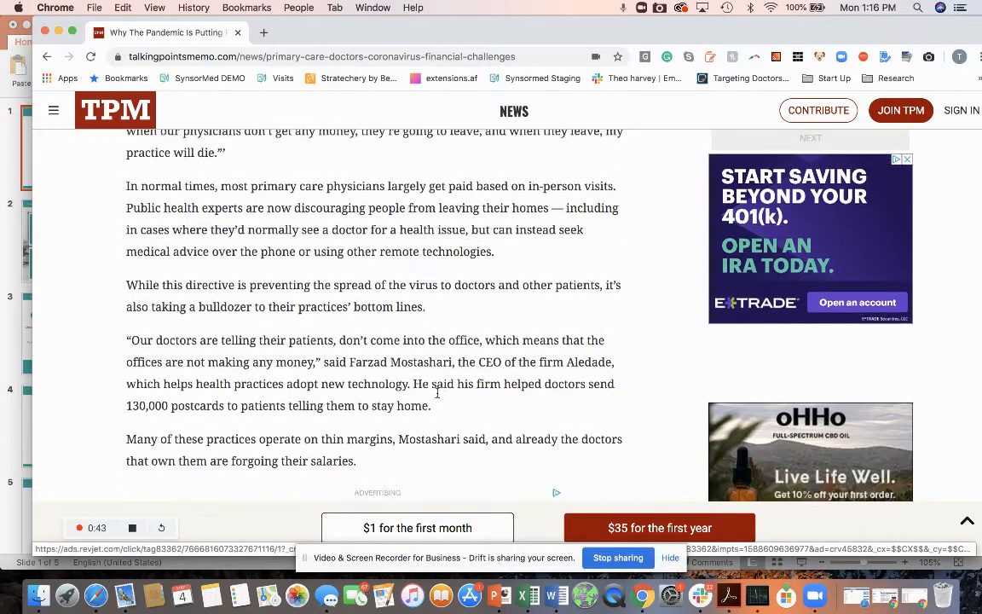
{"action": "scroll", "scroll_direction": "down", "scroll_amount": 3}
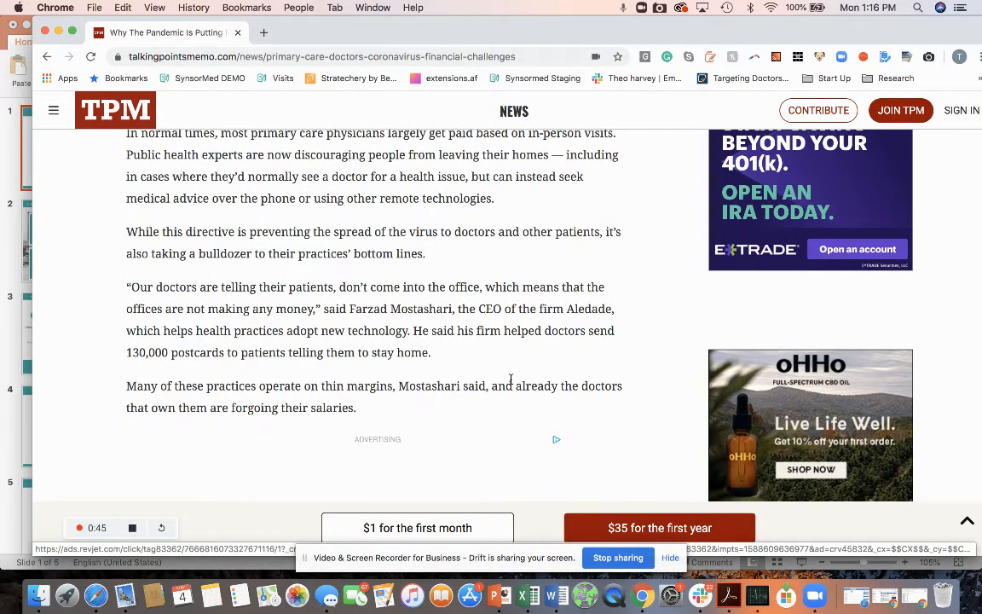
{"action": "scroll", "scroll_direction": "down", "scroll_amount": 3}
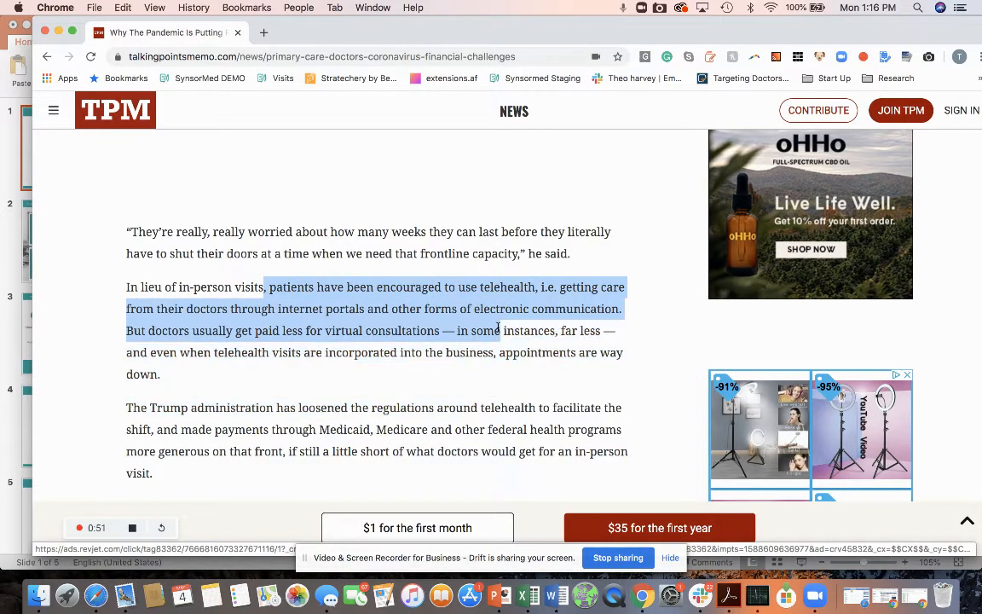
{"action": "scroll", "scroll_direction": "down", "scroll_amount": 3}
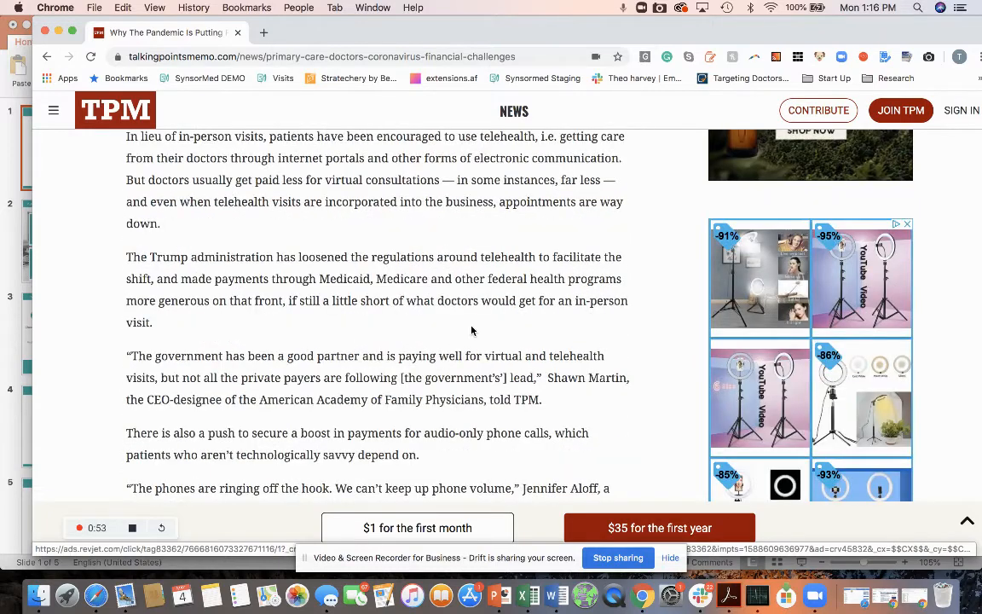
{"action": "scroll", "scroll_direction": "down", "scroll_amount": 3}
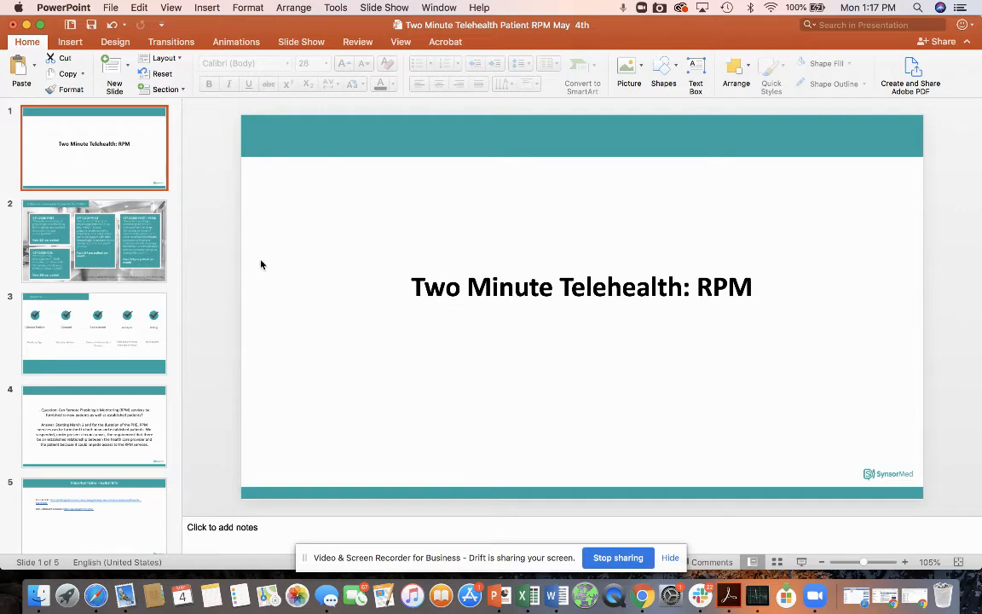
Move the deck forward to slide 3, the Workflow outline
{"action": "left_click", "coordinate": [94, 240]}
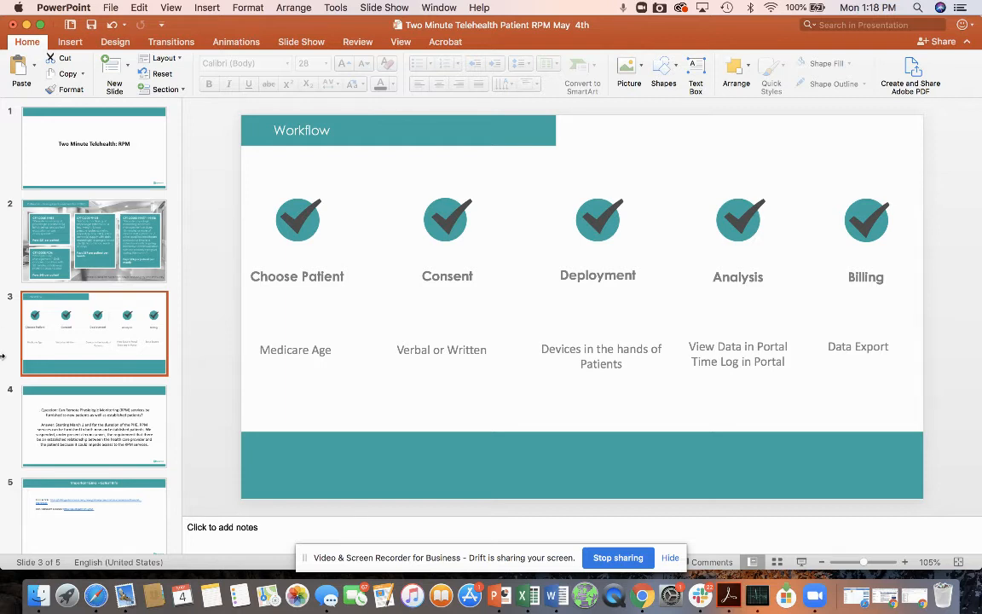
Show slide 4 on RPM for new patients, then slide 5, Important Links – Latest Info
{"action": "left_click", "coordinate": [93, 426]}
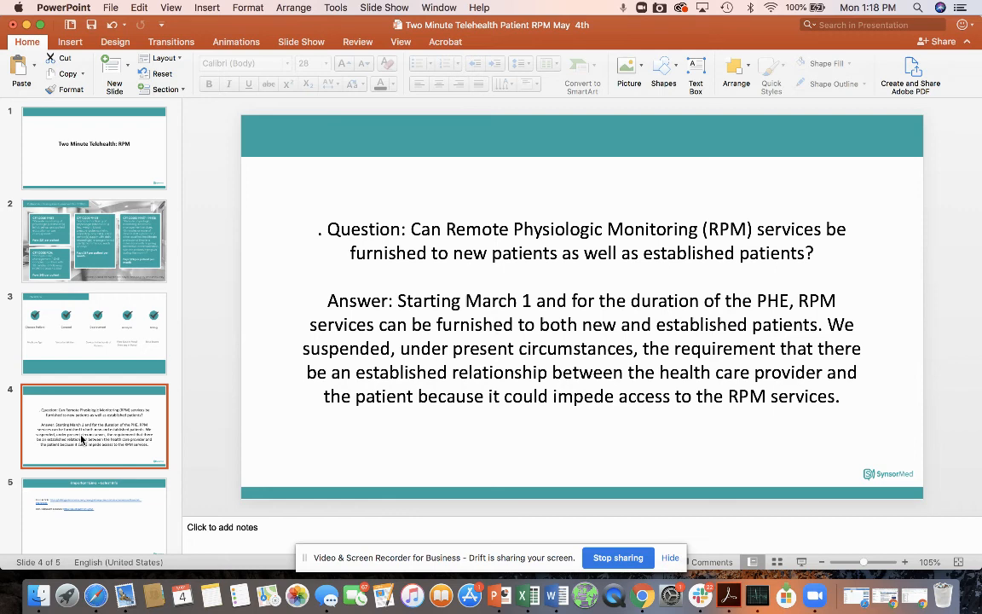
{"action": "left_click", "coordinate": [93, 515]}
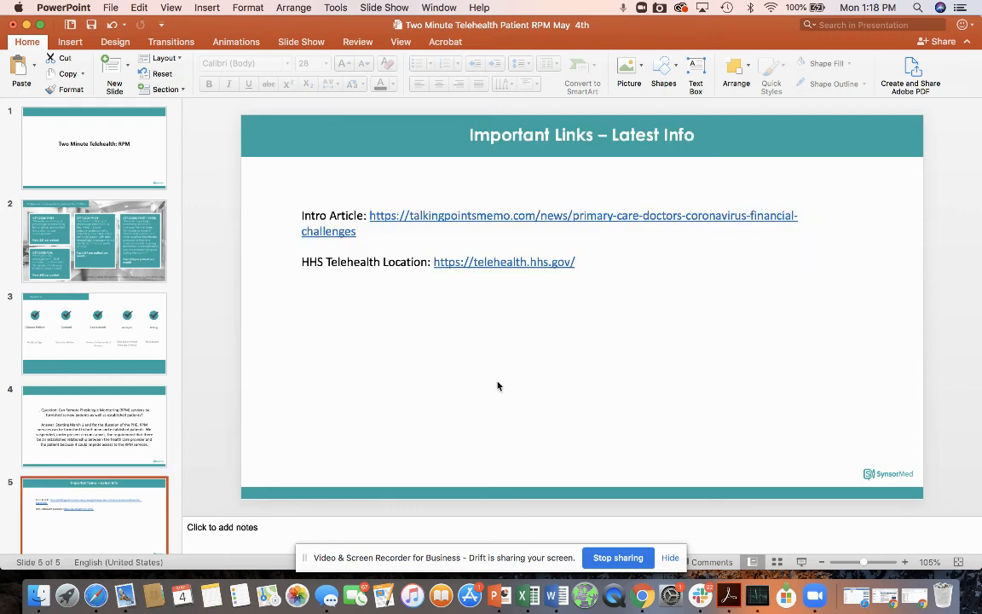